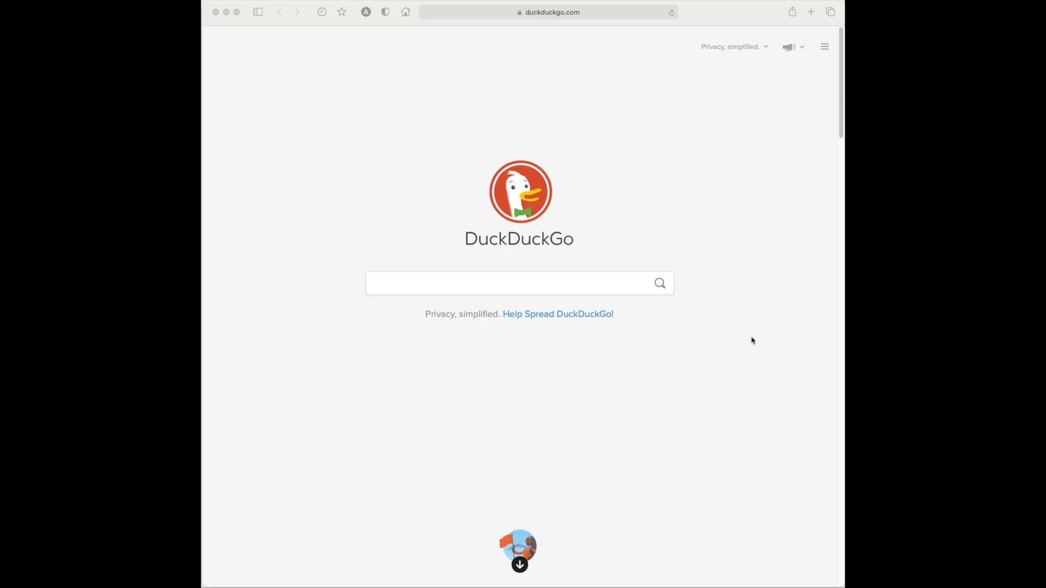
mouse_move(512, 288)
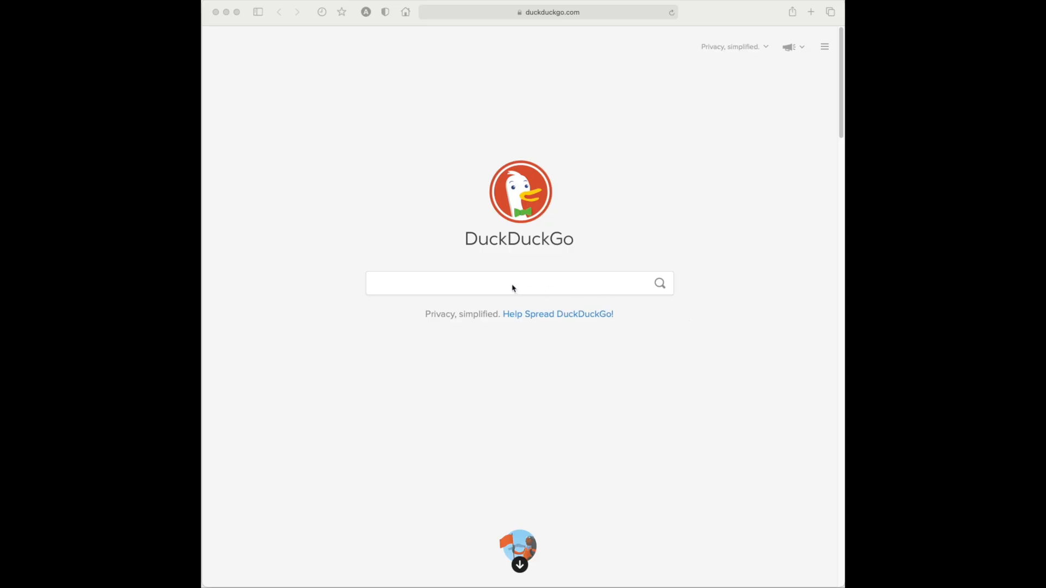
- Go to img2icnsapp.com and follow its link to the Mac App Store listing
left_click(546, 12)
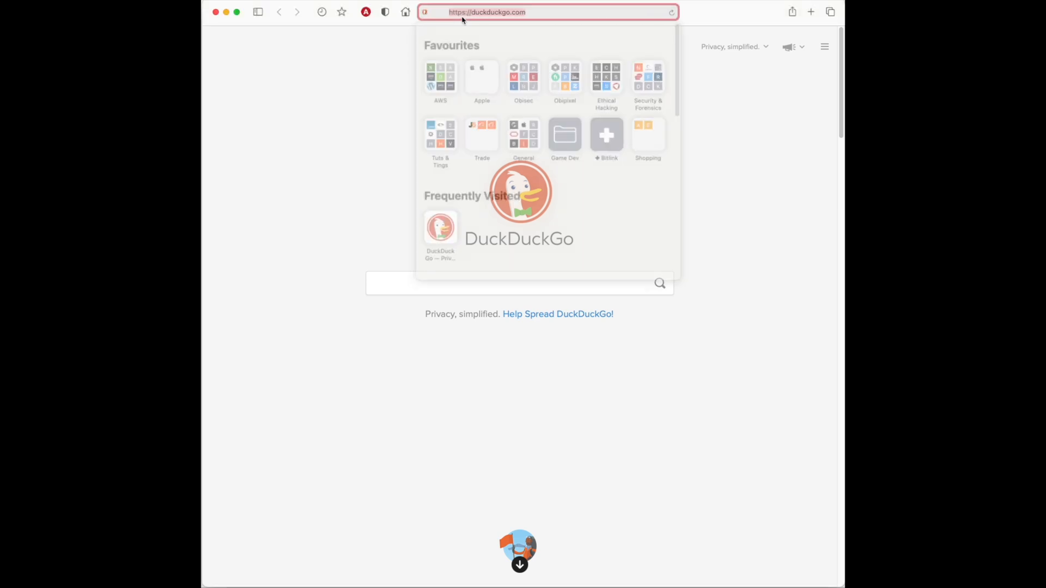
type("img2icnsapp.com")
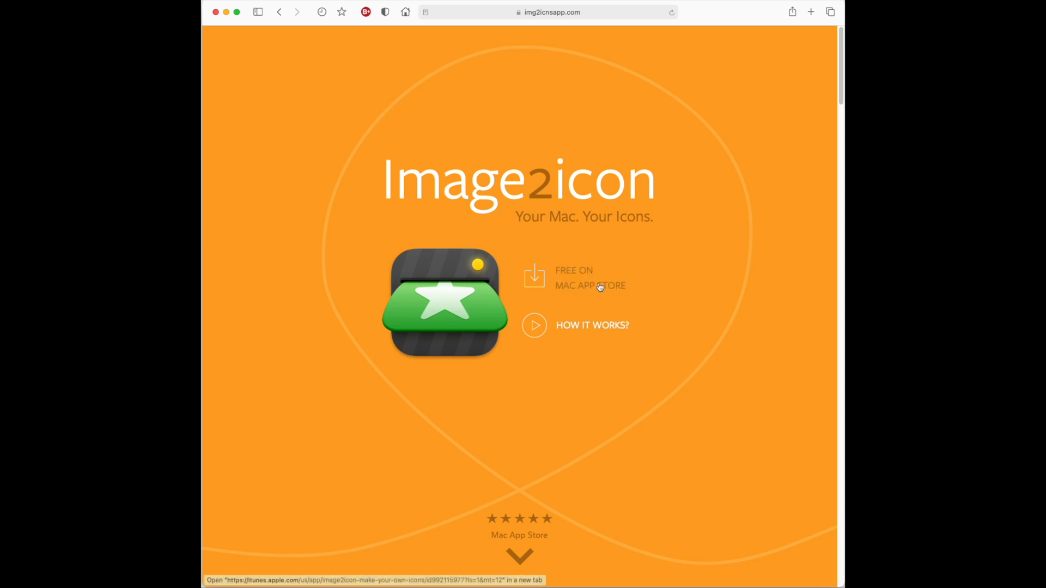
left_click(573, 277)
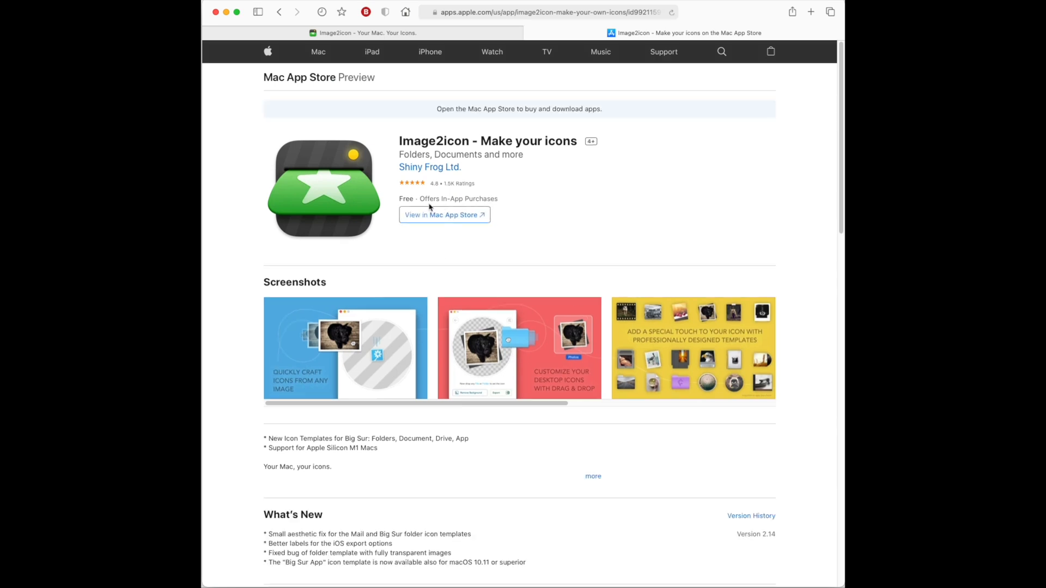
left_click(444, 214)
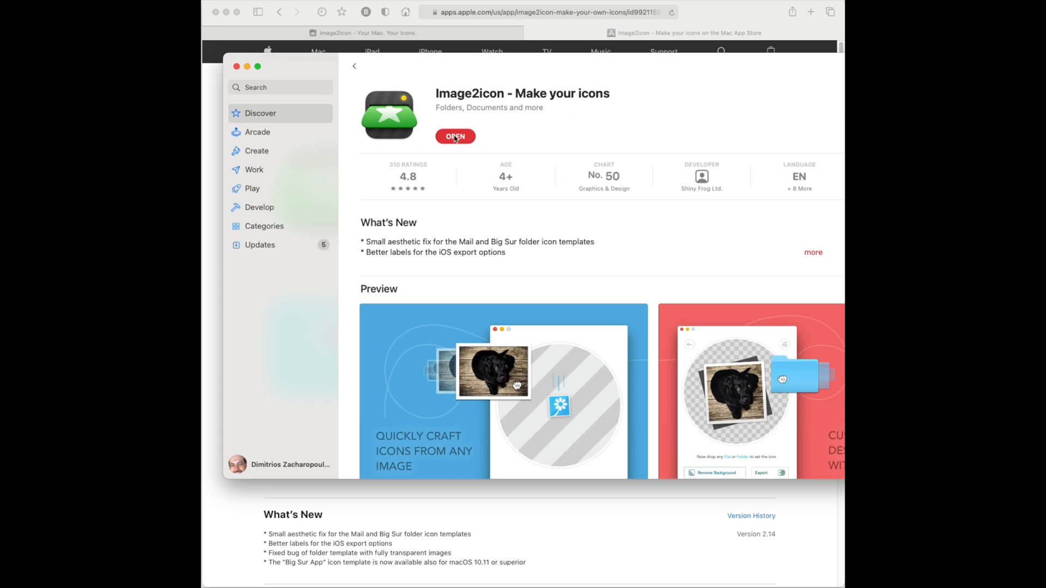
mouse_move(532, 154)
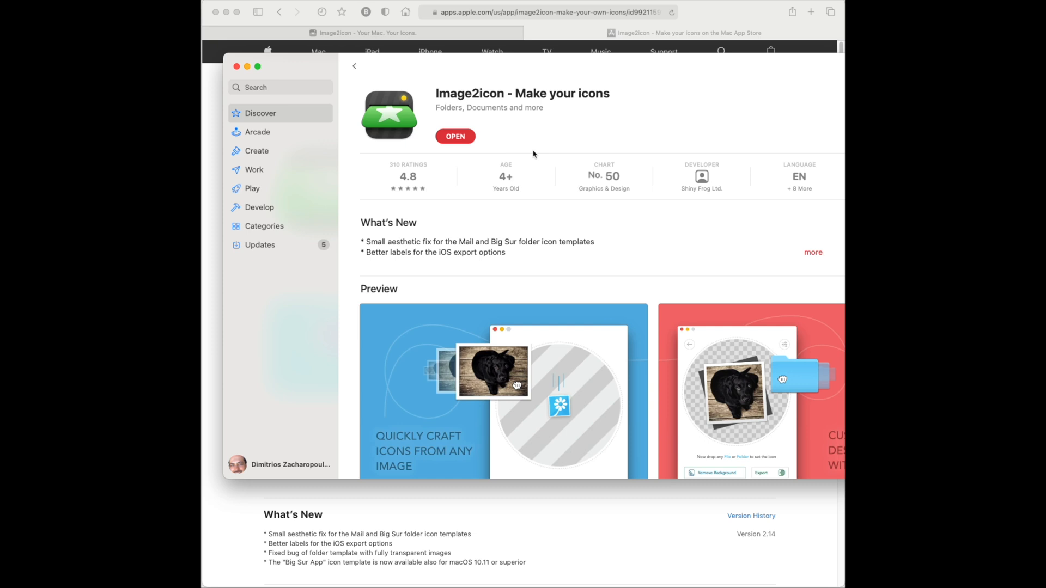
mouse_move(476, 141)
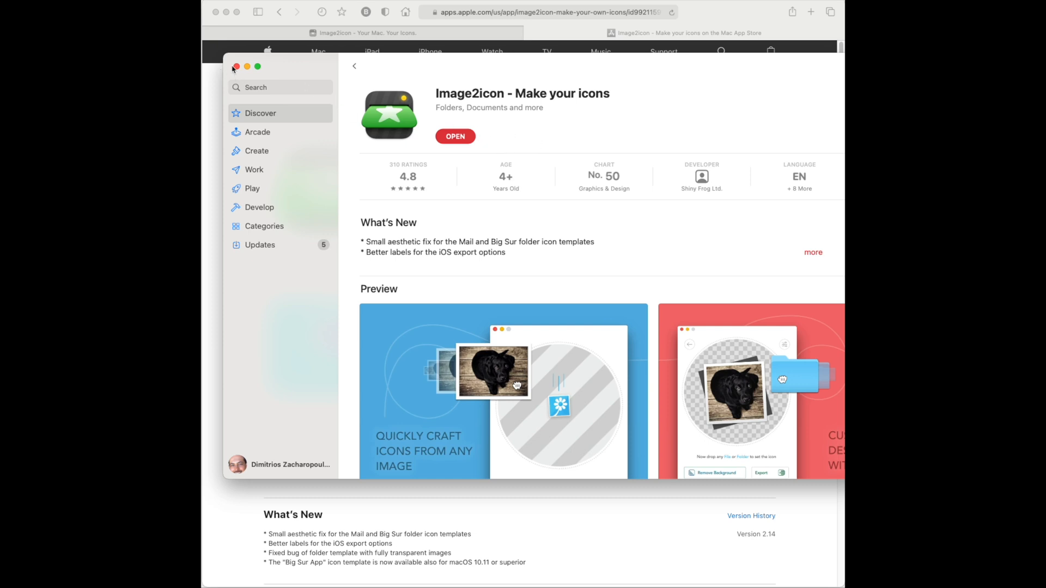
- Close the App Store window and dismiss the Keep in Touch pop-up
left_click(234, 67)
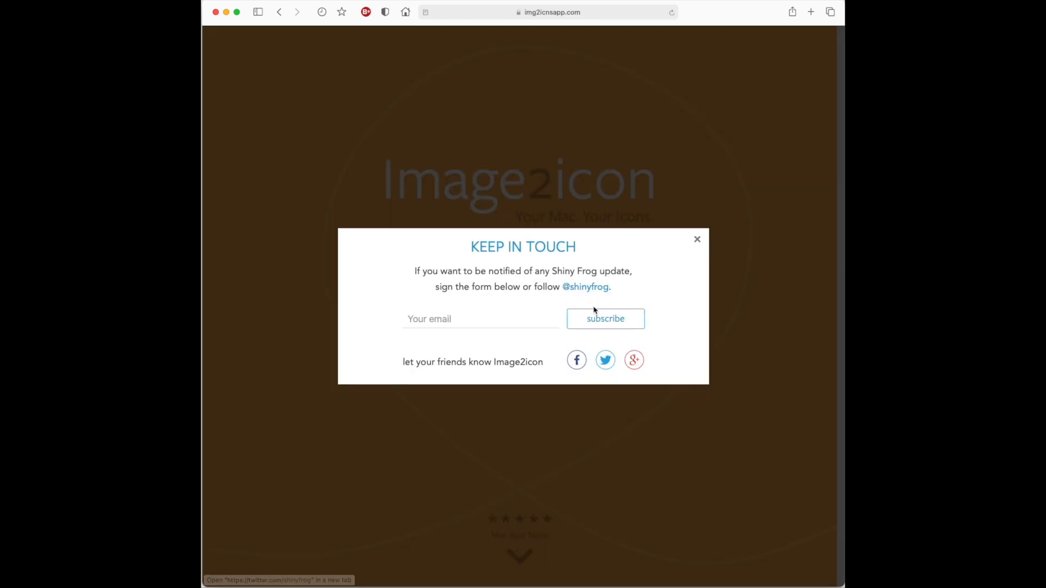
left_click(696, 239)
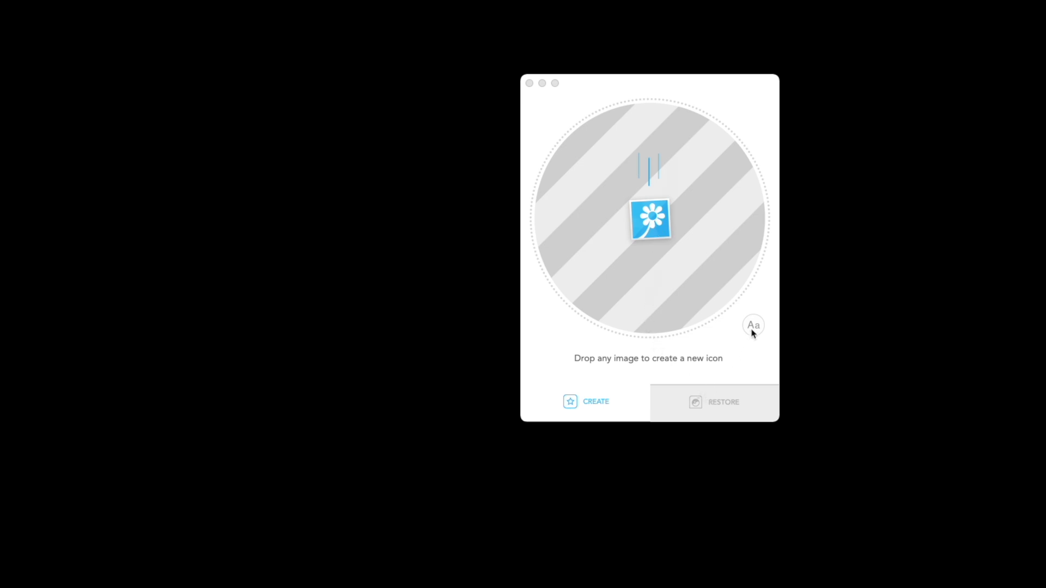
mouse_move(456, 243)
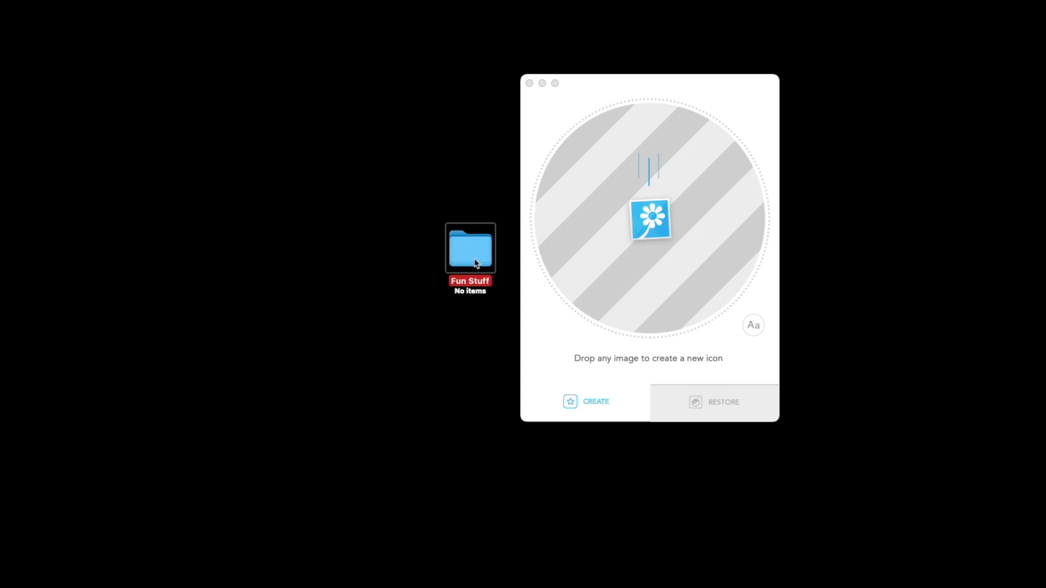
- Right-click the Fun Stuff desktop folder to reach Get Info
right_click(470, 260)
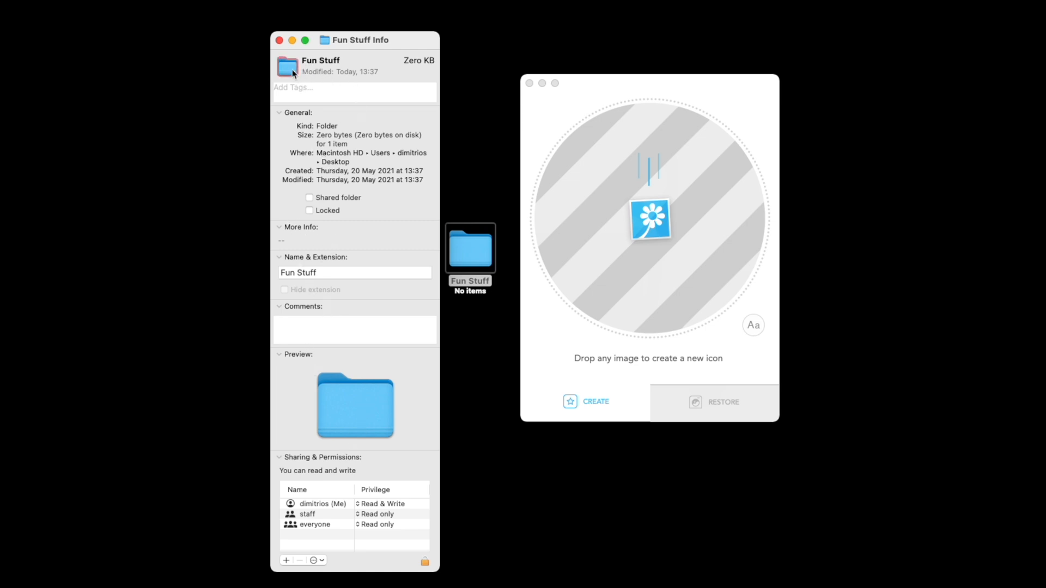
mouse_move(277, 53)
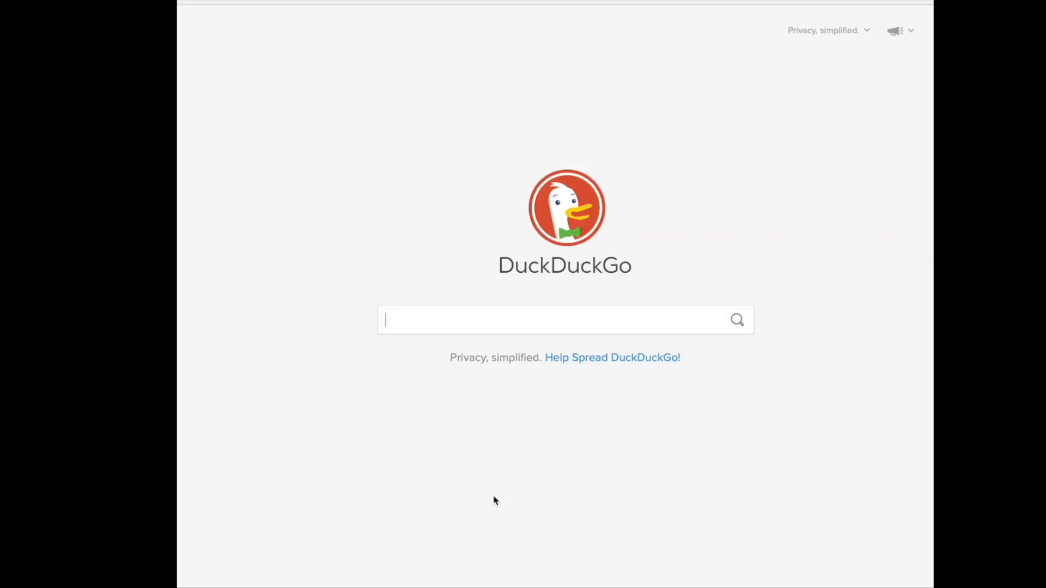
mouse_move(306, 8)
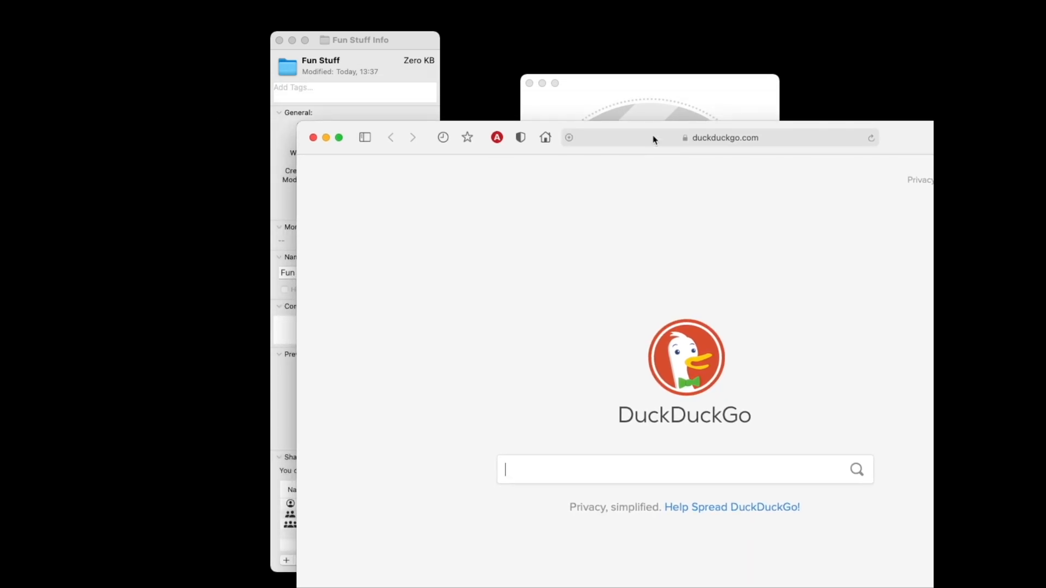
- Search Google Images for 'folder icons' and open the yellow duck folder image
left_click(720, 137)
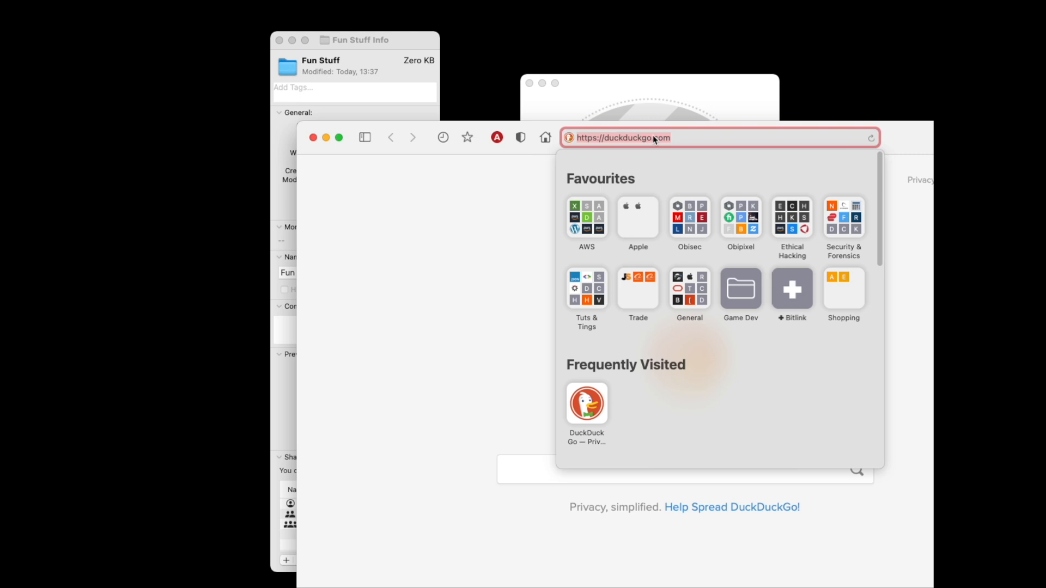
type("folder icons")
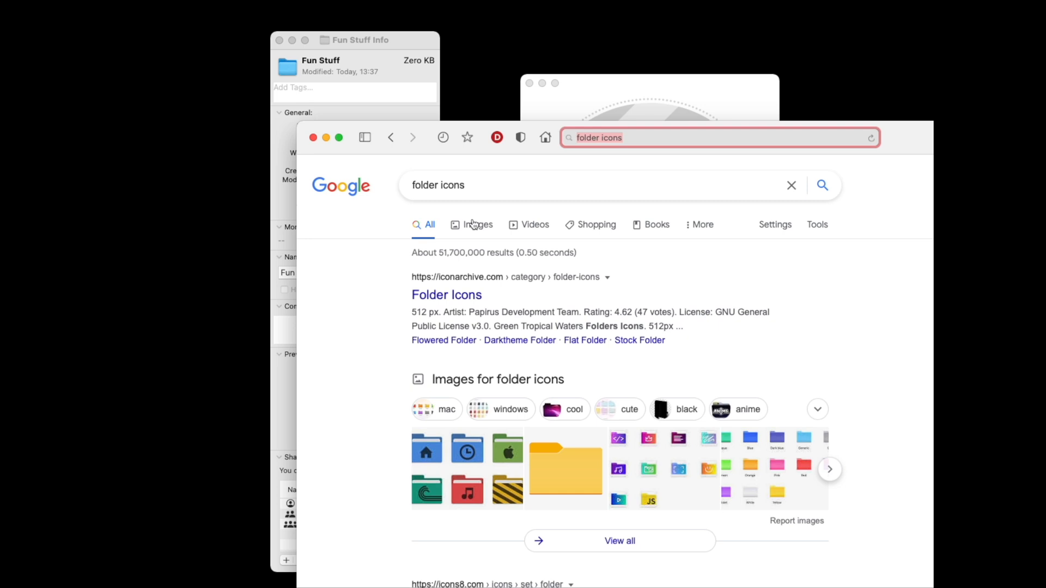
left_click(476, 223)
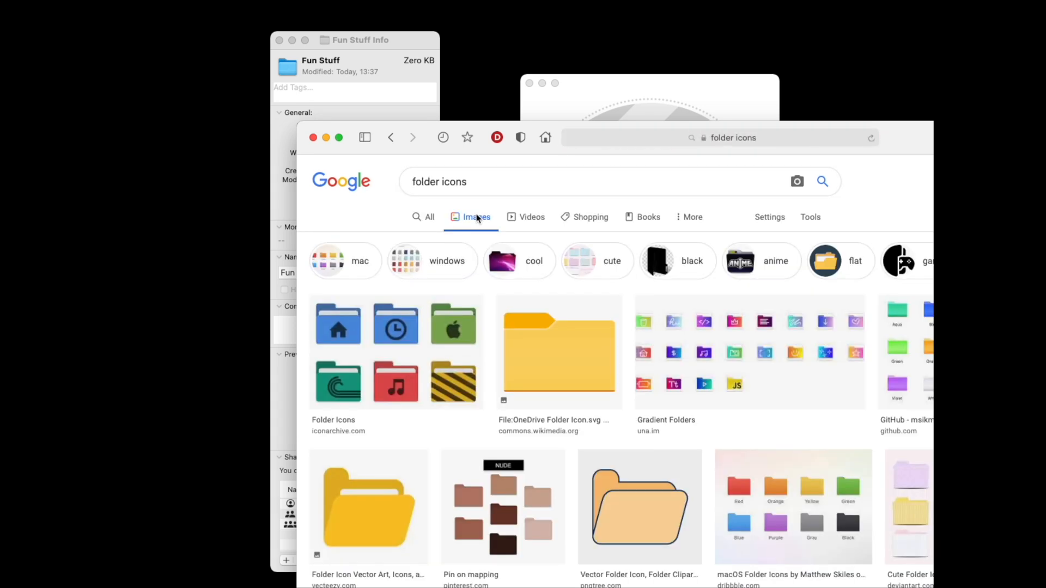
scroll("down", 3)
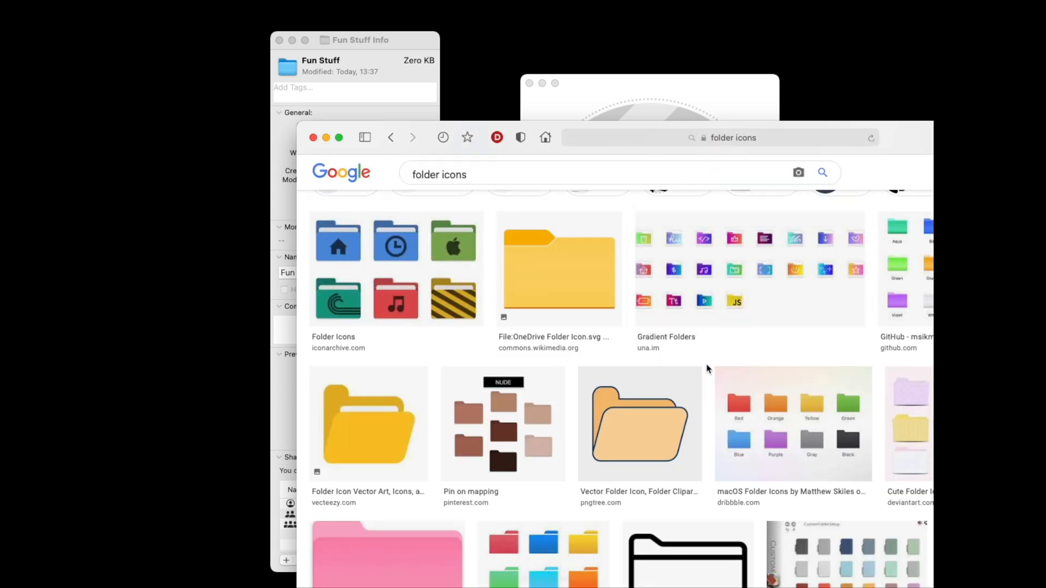
scroll("down", 3)
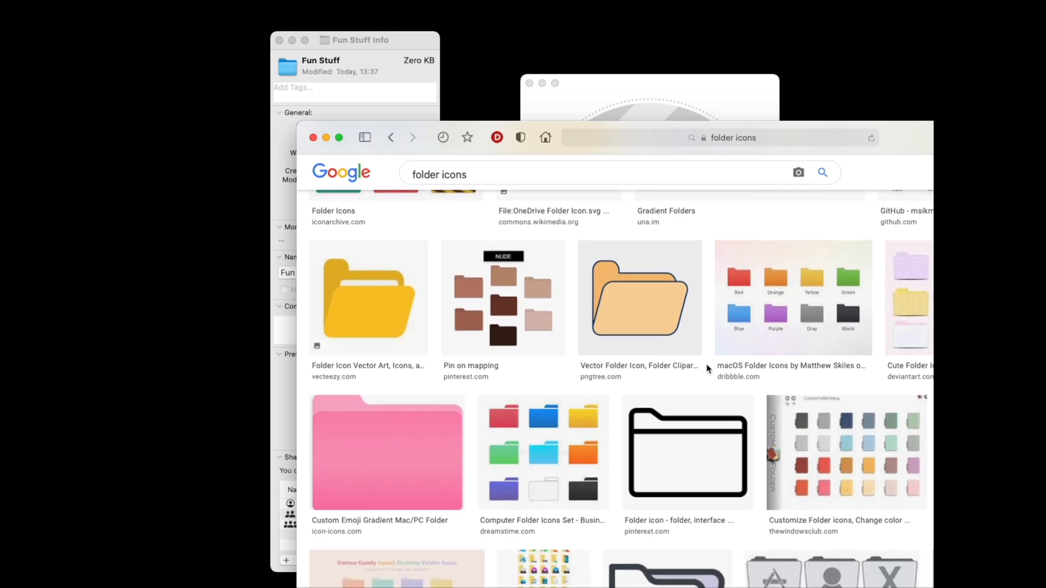
scroll("down", 3)
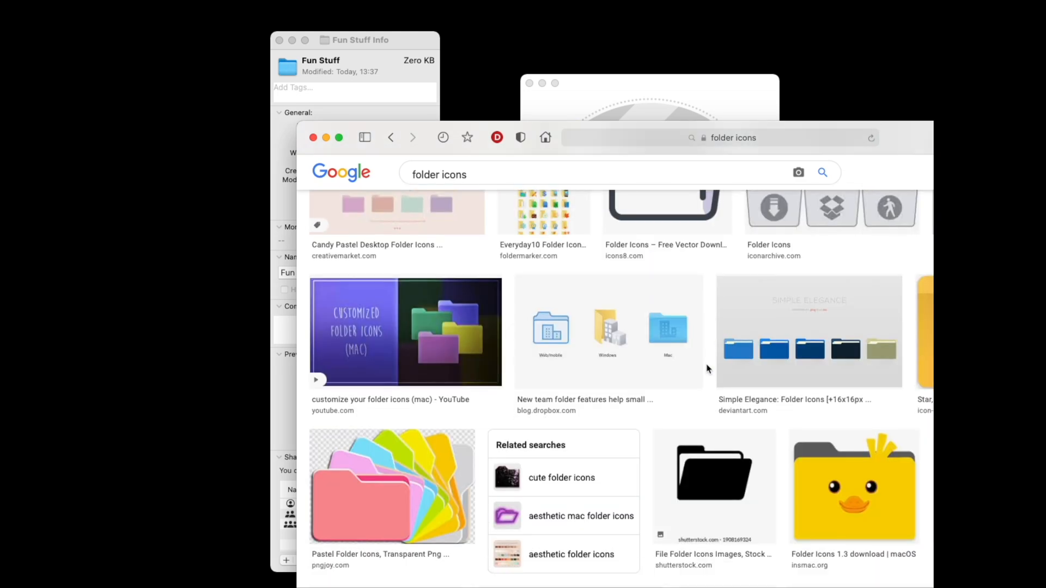
scroll("down", 3)
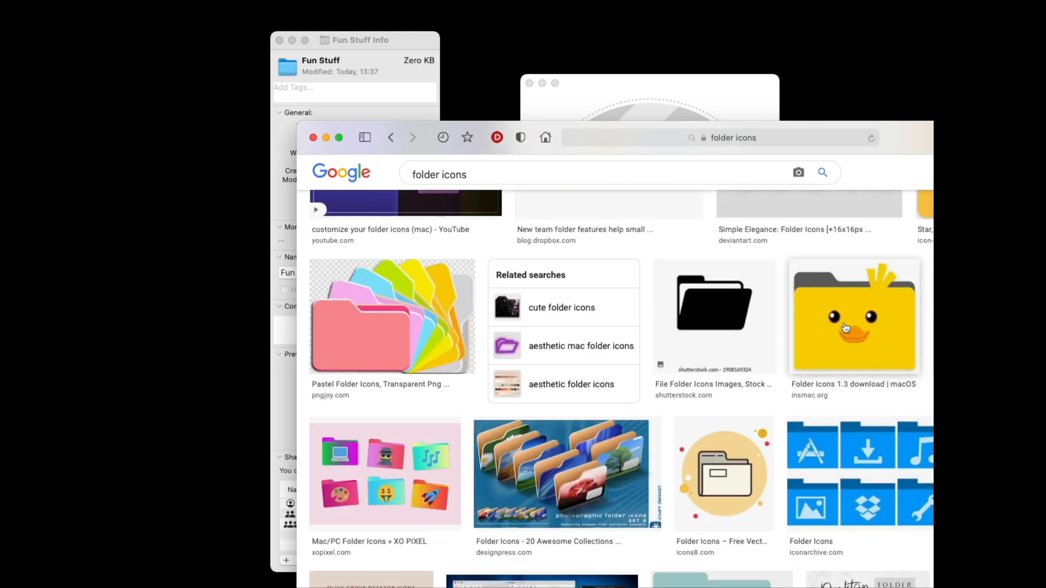
left_click(853, 317)
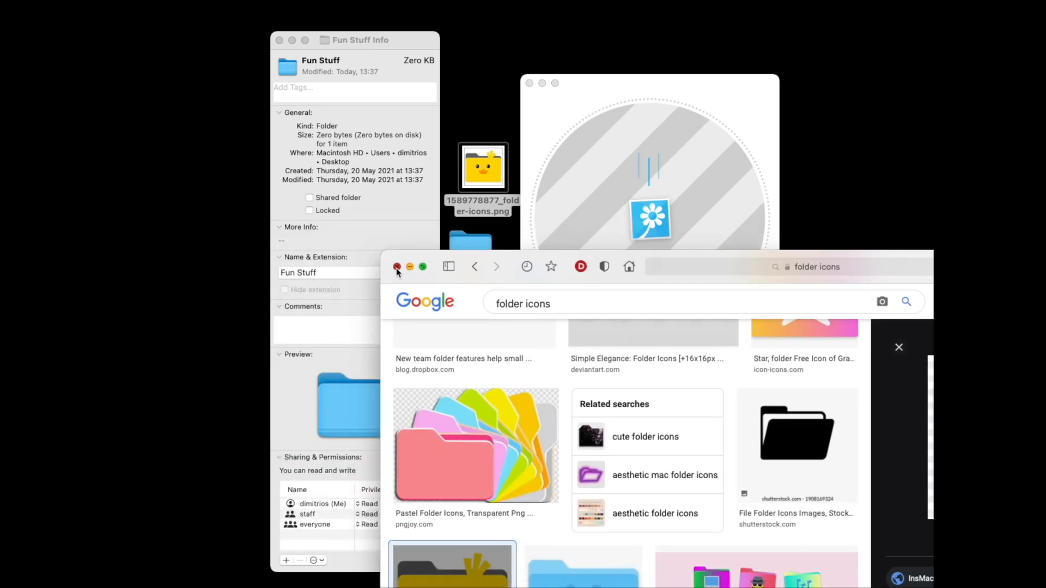
- Close Safari, drop the duck PNG into Image2icon, and move its window left
left_click(397, 267)
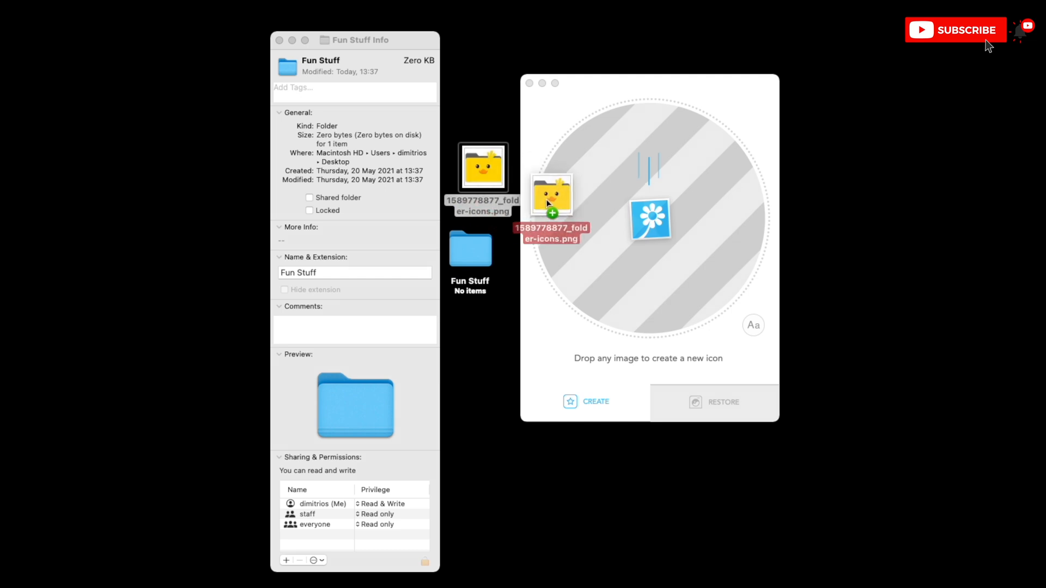
left_click_drag(552, 196, 647, 220)
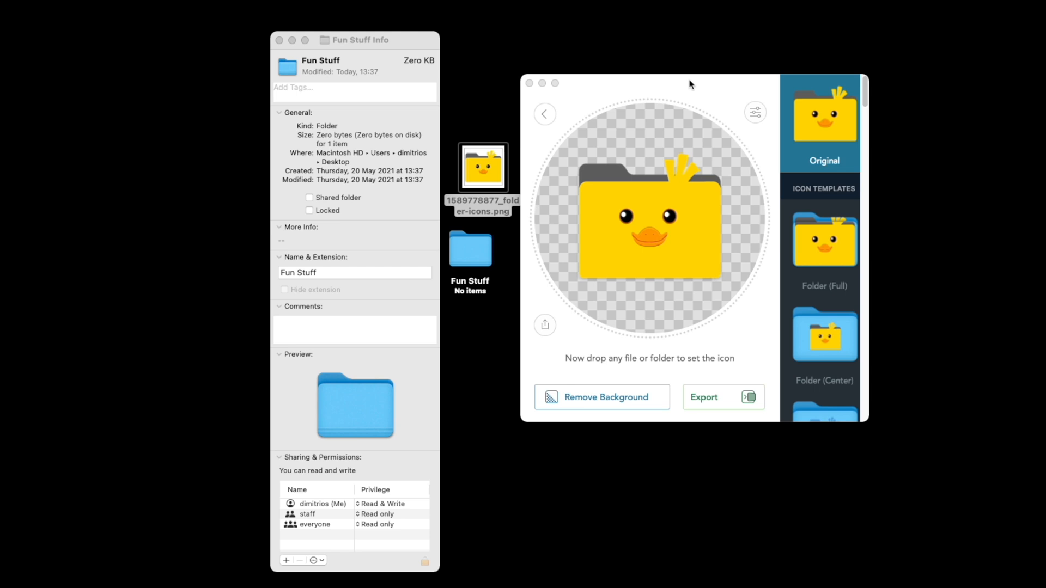
left_click_drag(690, 83, 591, 108)
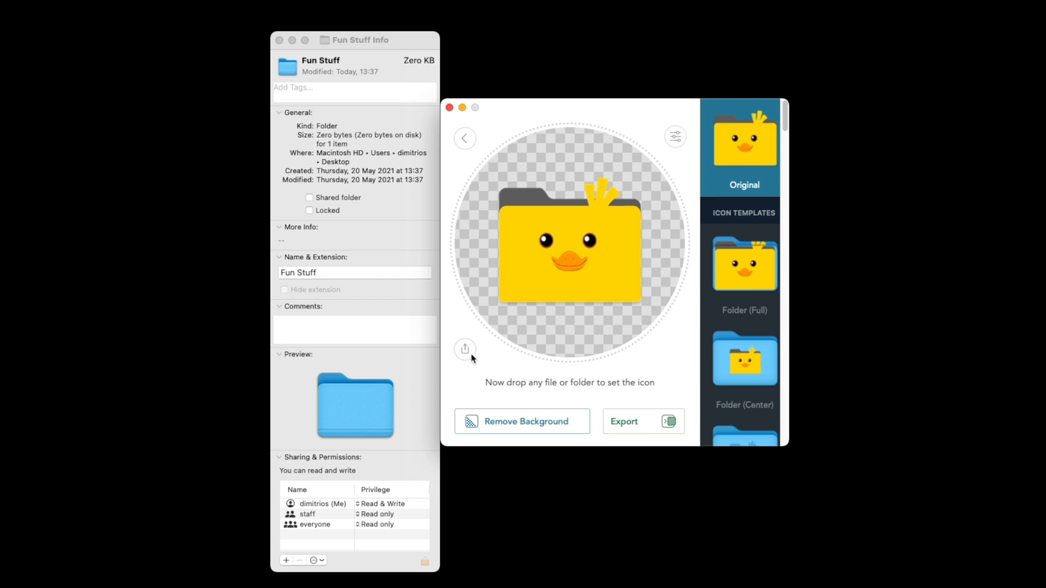
left_click(675, 137)
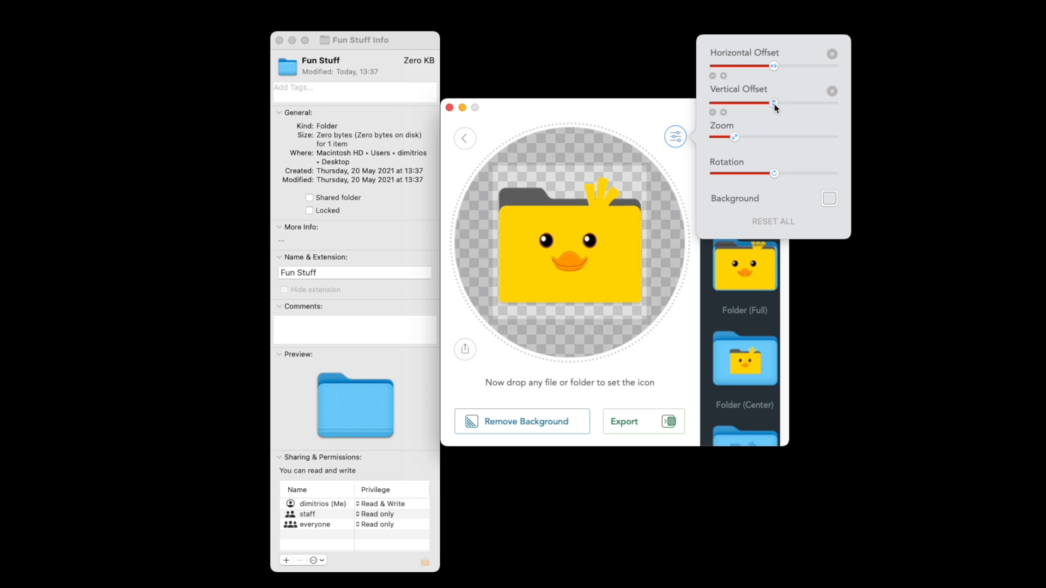
left_click_drag(773, 103, 775, 101)
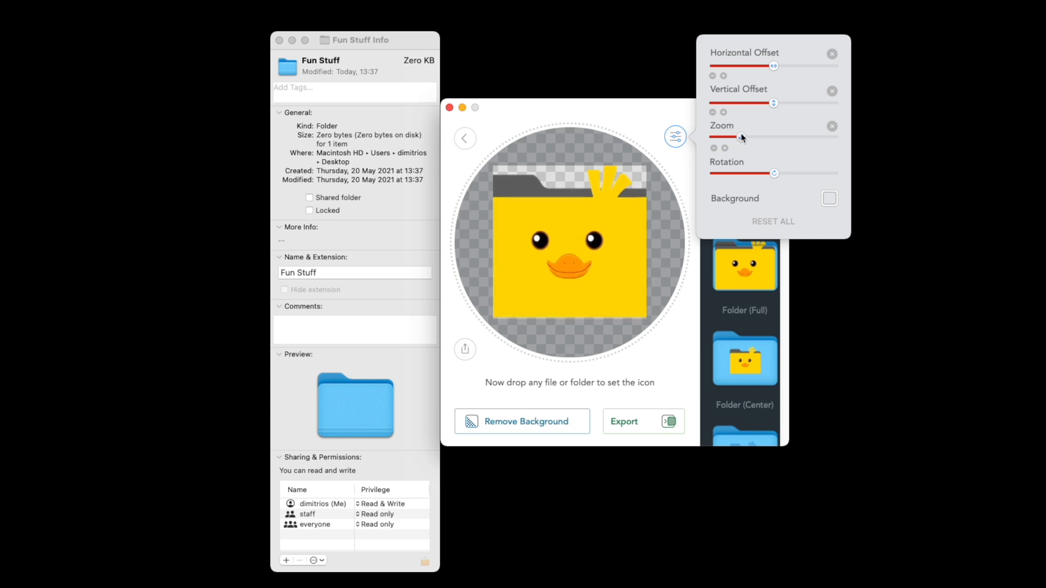
left_click_drag(724, 136, 767, 137)
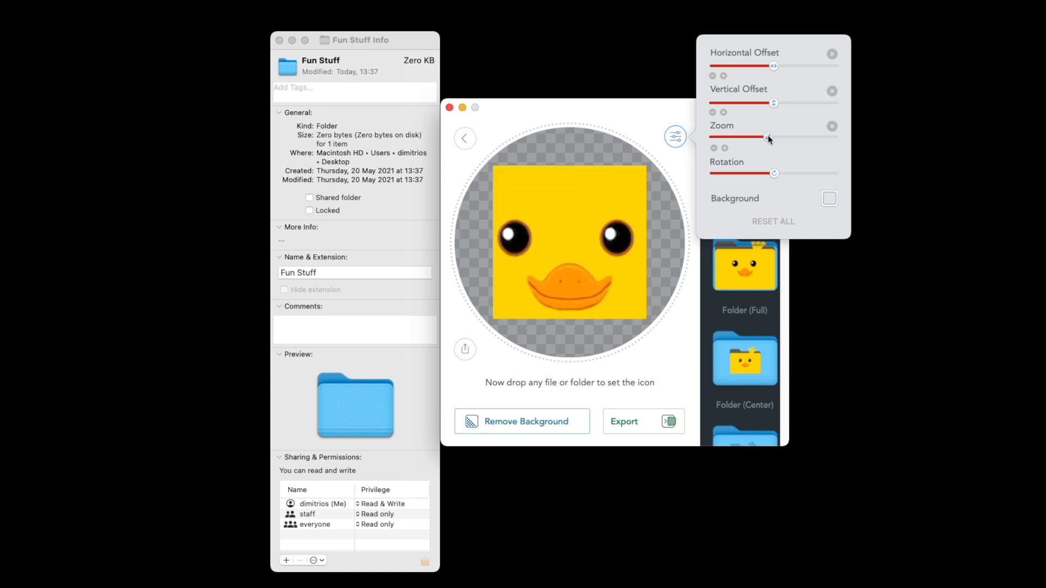
left_click_drag(770, 138, 731, 137)
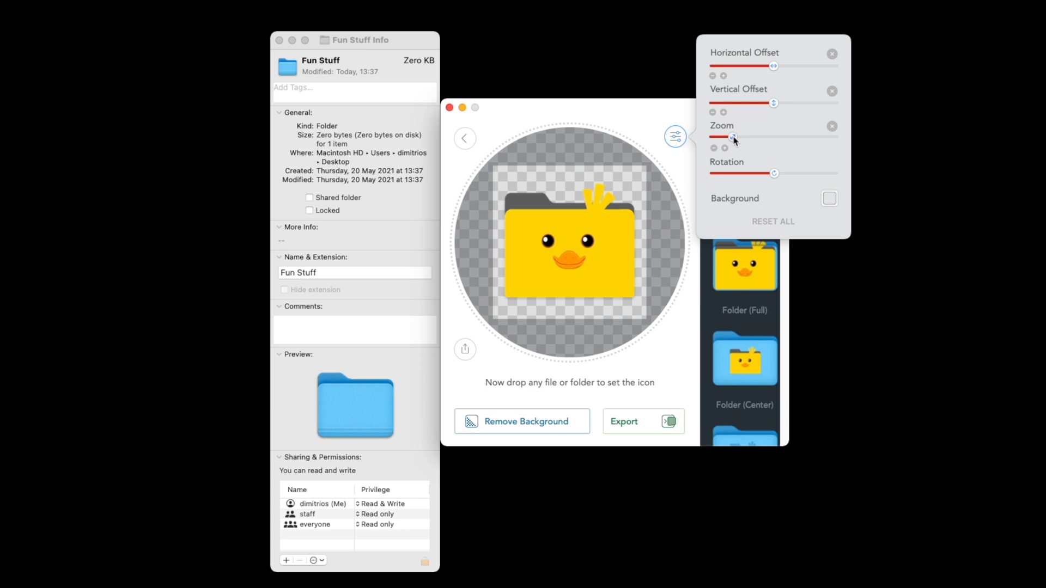
left_click_drag(727, 137, 733, 137)
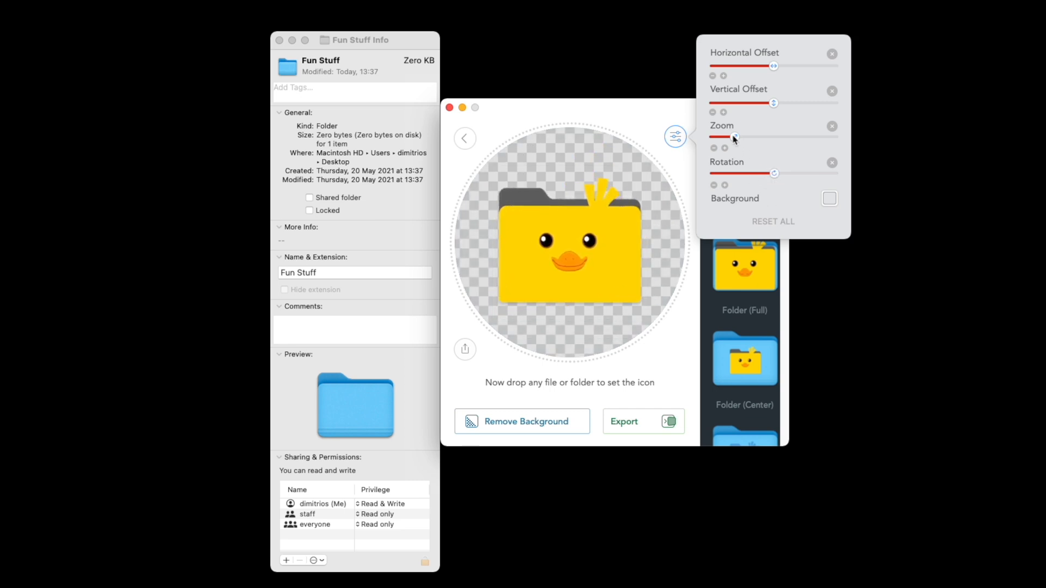
left_click(675, 137)
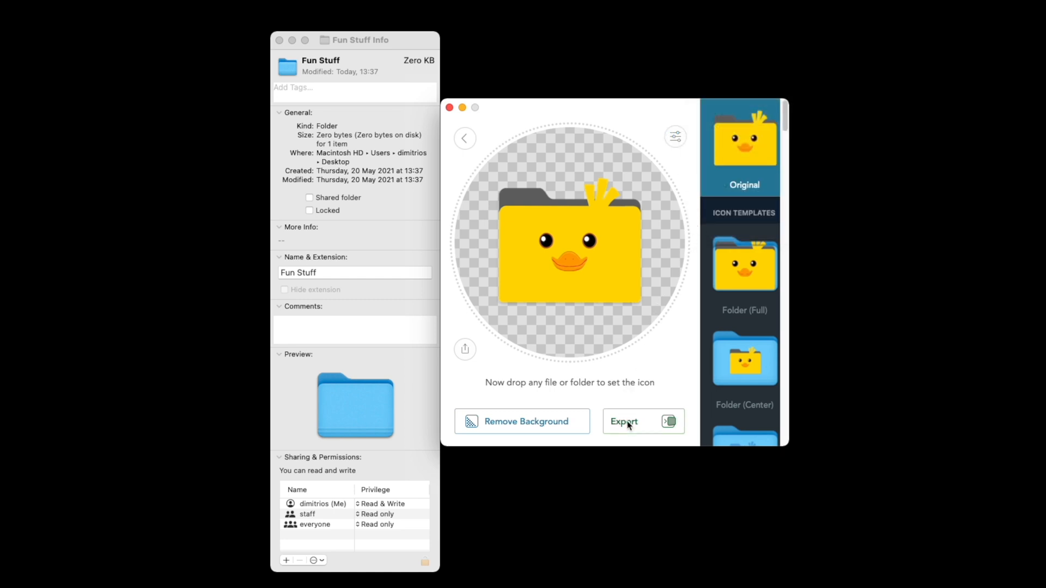
- Export the icon as ICNS named 'fun stuff' to the Desktop
left_click(624, 421)
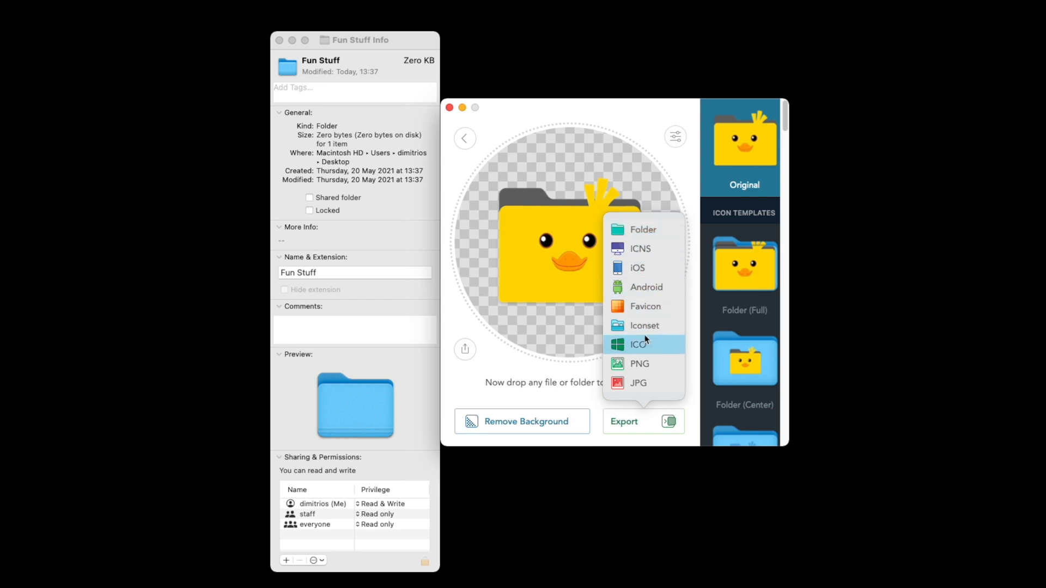
mouse_move(639, 249)
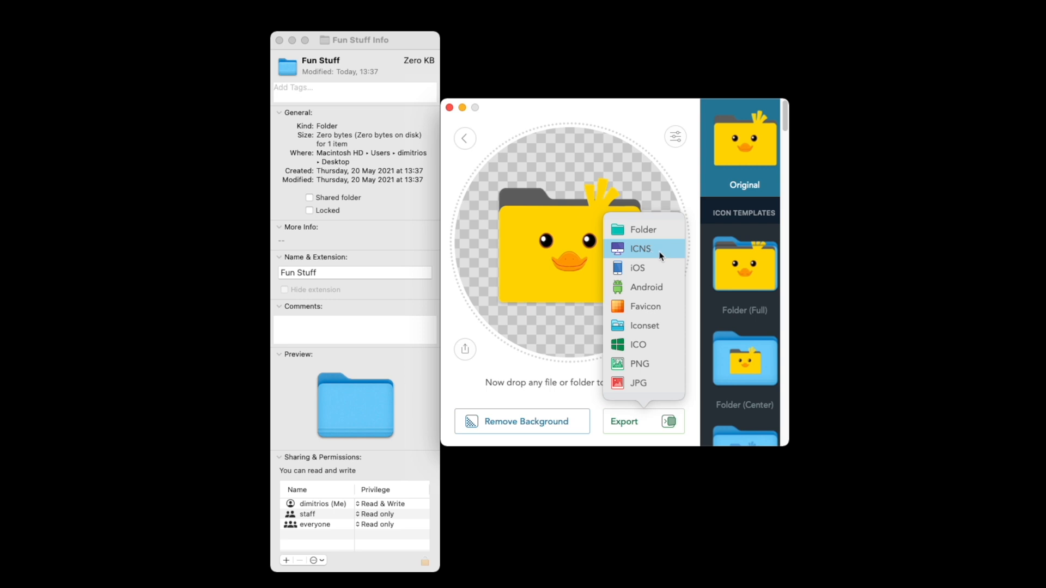
left_click(639, 248)
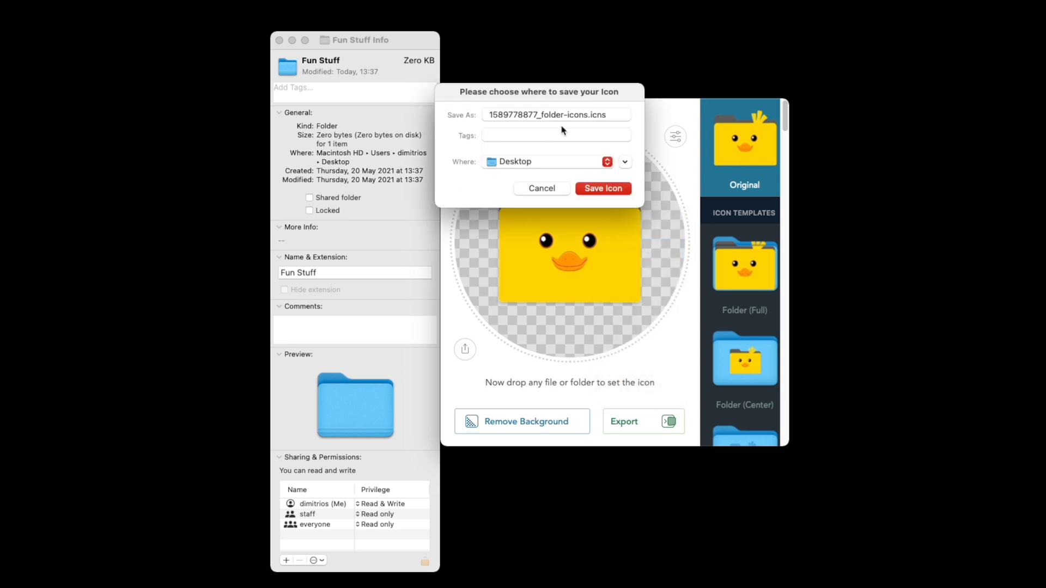
left_click(556, 113)
type("fun ")
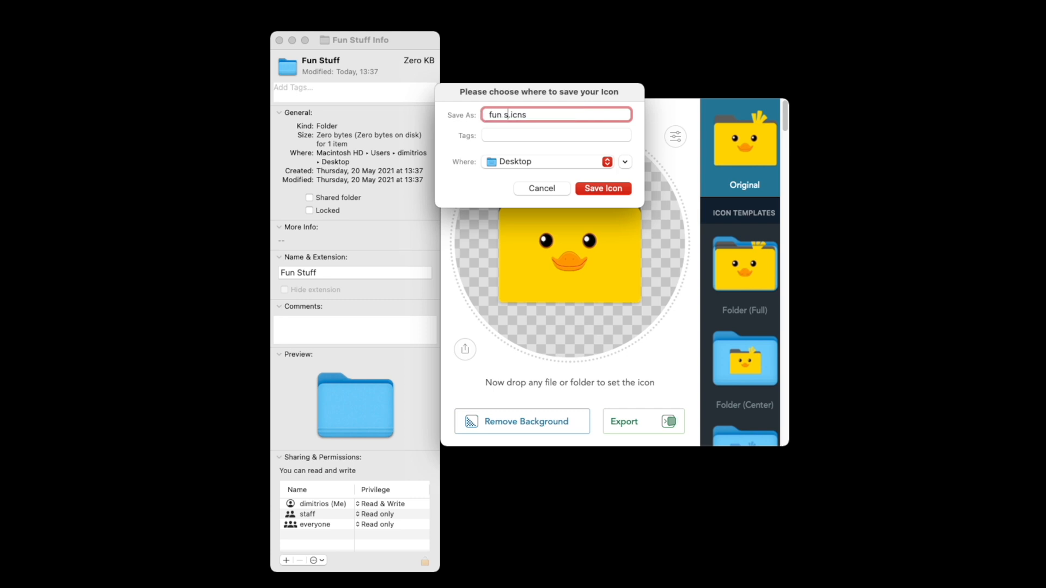
type("tuff")
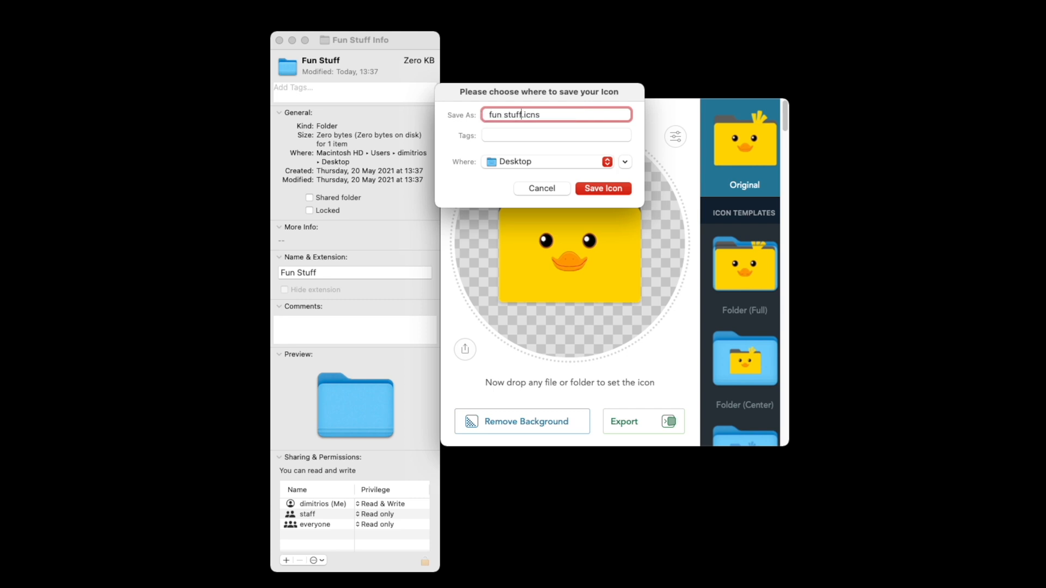
left_click(602, 188)
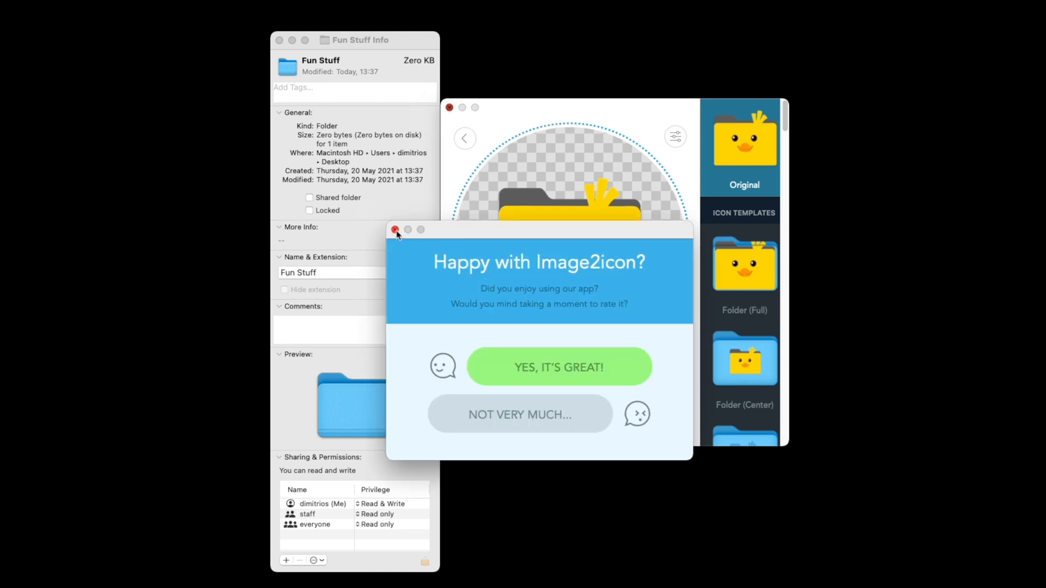
- Close the 'Happy with Image2icon?' rating popup
left_click(559, 367)
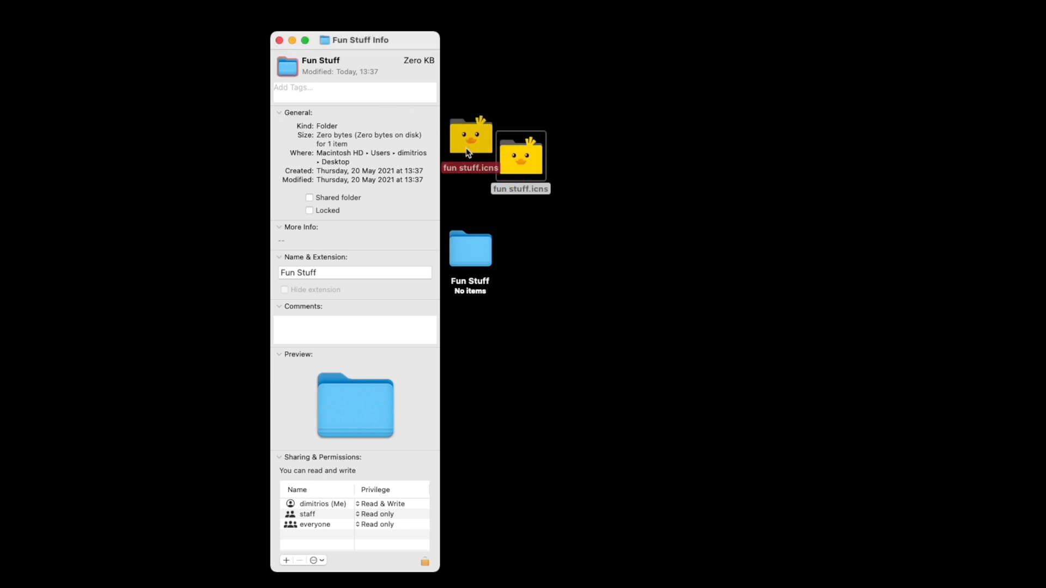
- Drag fun stuff.icns onto the Fun Stuff Info window icon, then right-click the file
left_click_drag(470, 137, 293, 63)
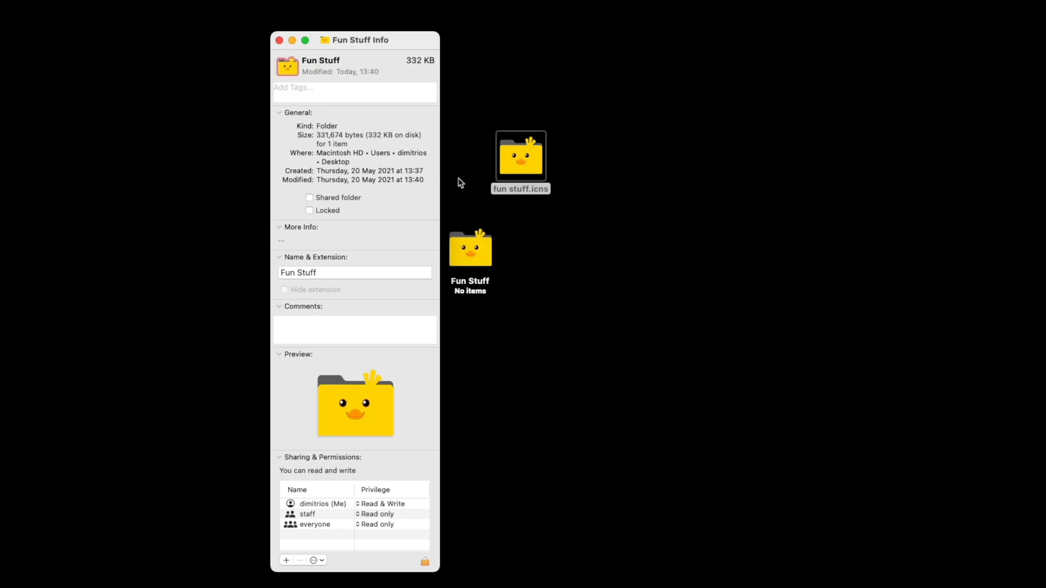
right_click(520, 158)
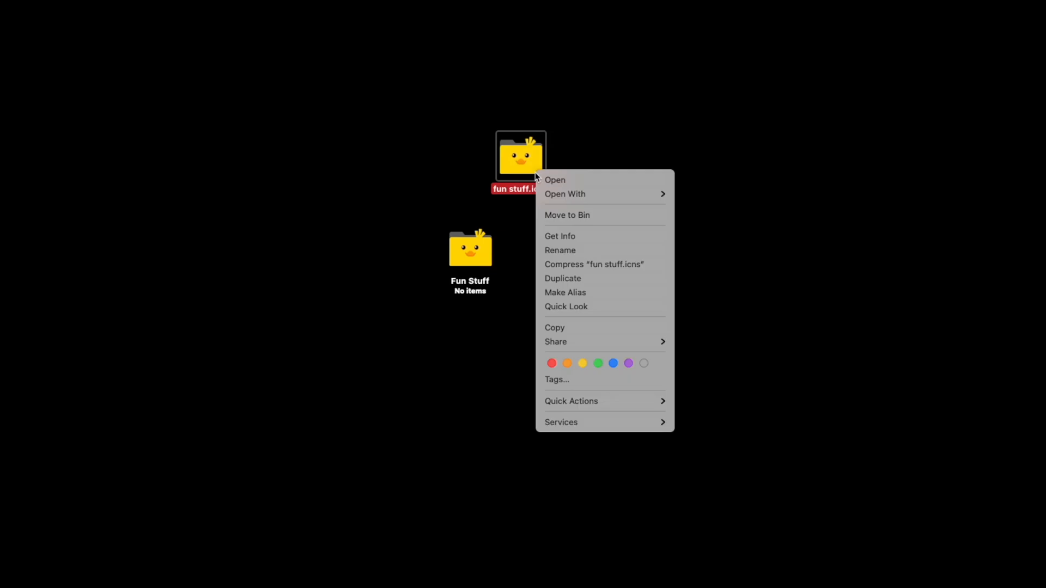